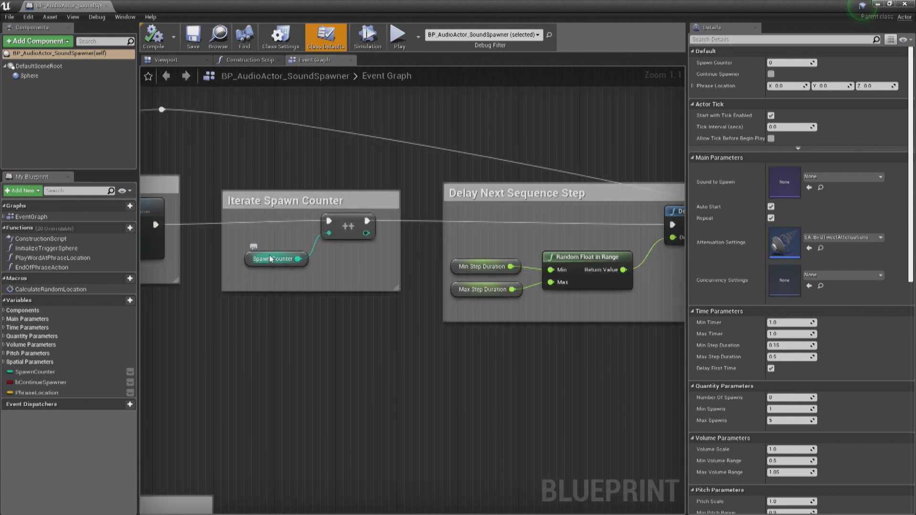
mouse_move(275, 258)
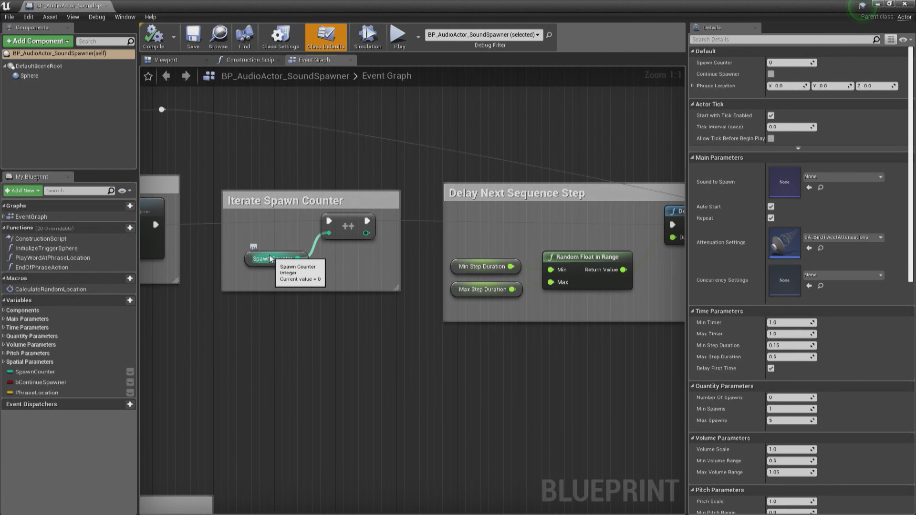
mouse_move(347, 148)
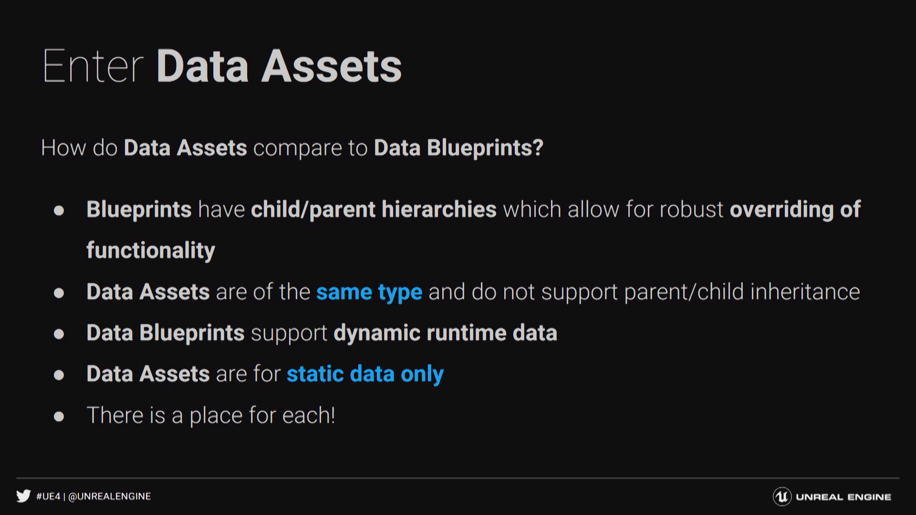
mouse_move(216, 174)
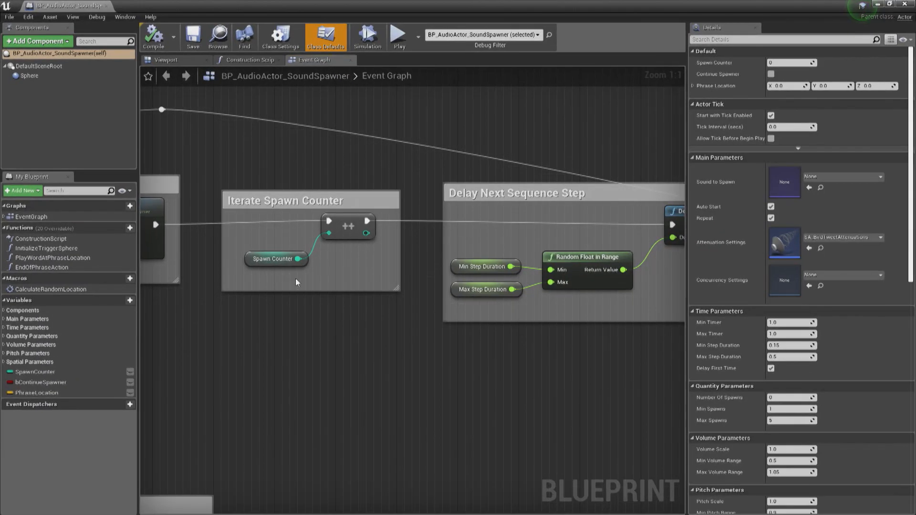
mouse_move(679, 349)
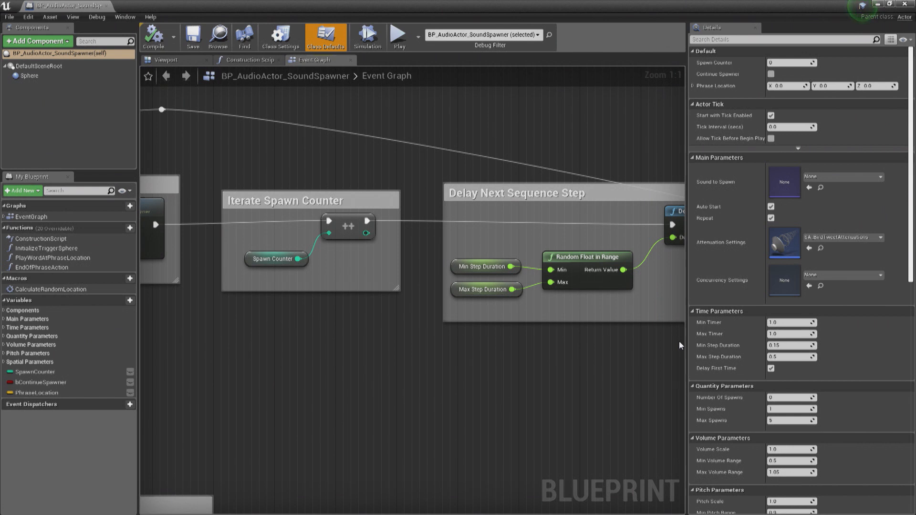
mouse_move(655, 352)
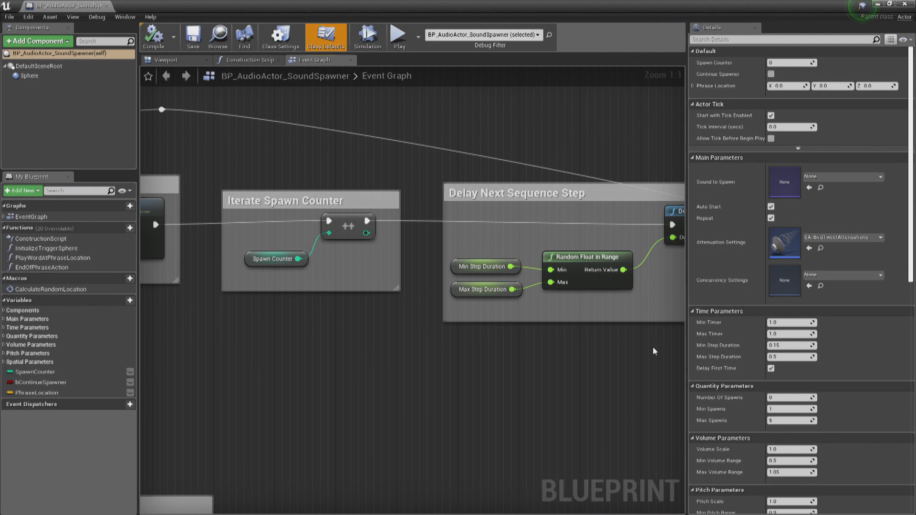
mouse_move(538, 7)
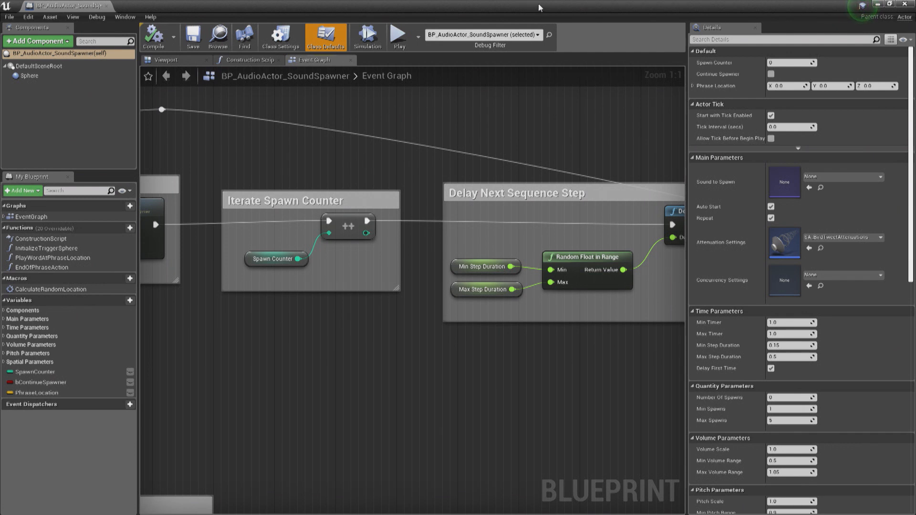
mouse_move(540, 8)
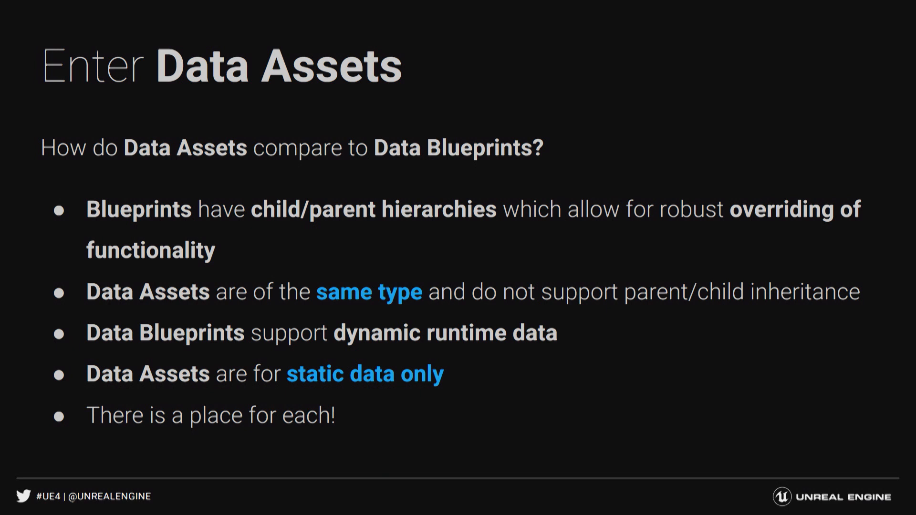
Return to the AmbientSoundScape level editor with the sound spawner actor selected
key("Right")
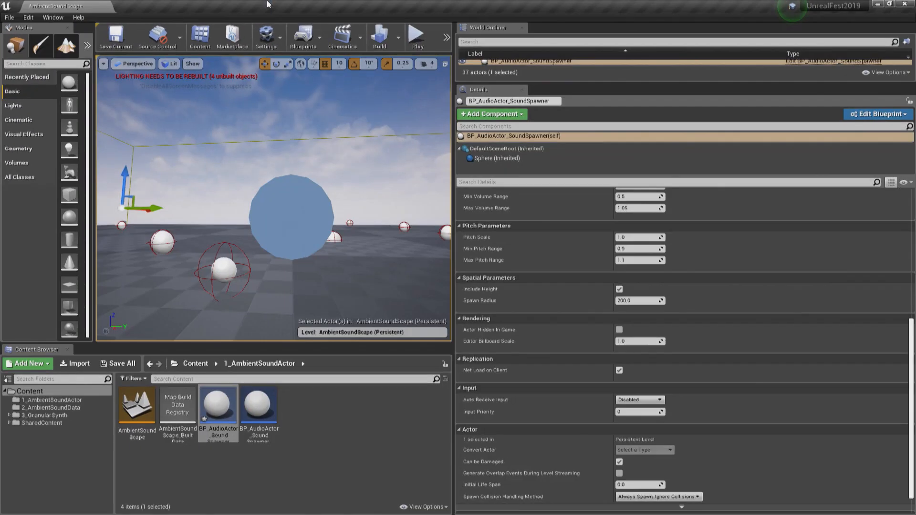
Load the AmbientDataScape map, discarding the spawner Blueprint's unsaved changes
left_click(195, 364)
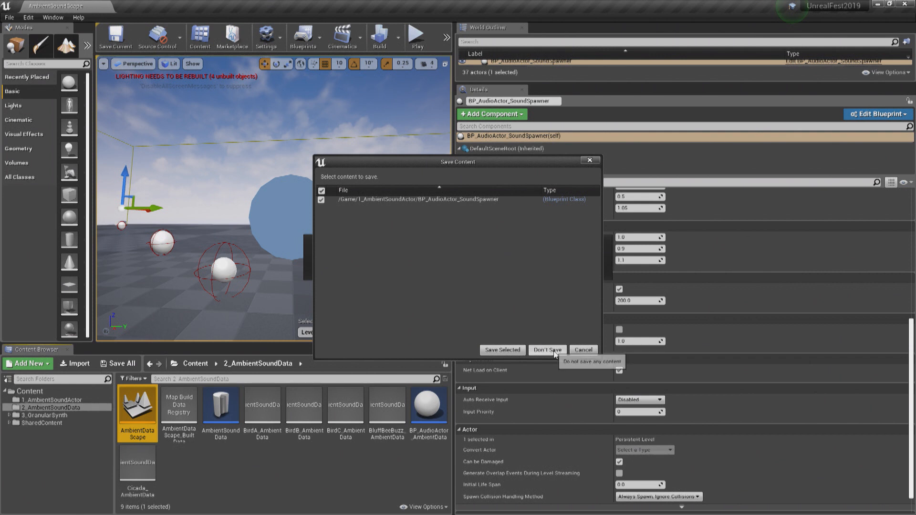
left_click(545, 350)
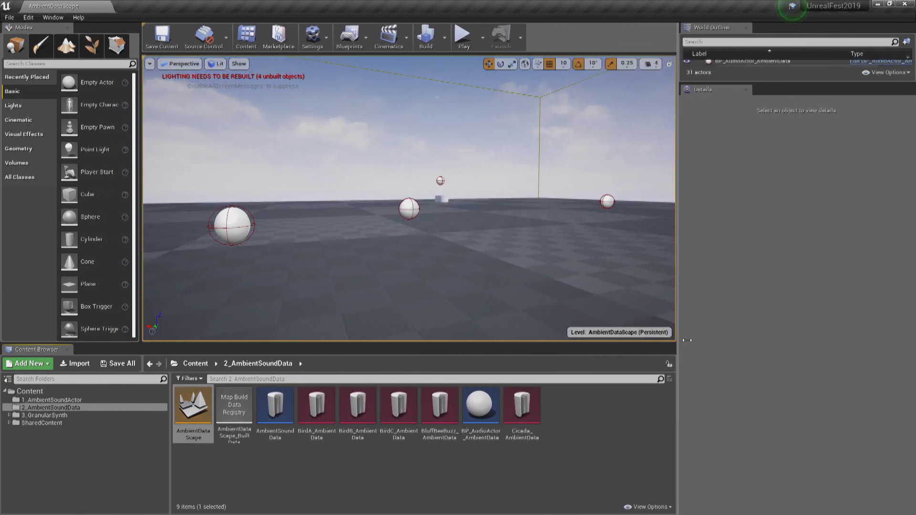
mouse_move(473, 405)
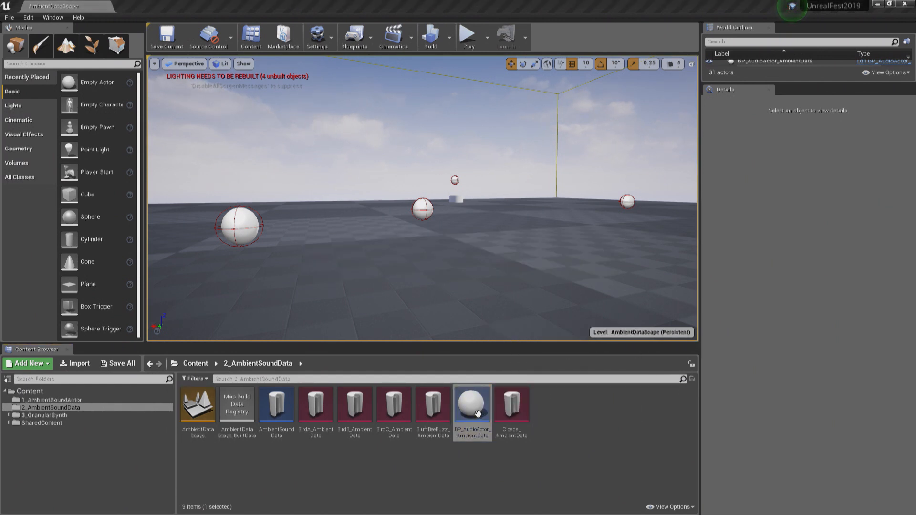
Bring up BP_AudioActor_AmbientData and review its event graph and Ambient Sound Data parameter
double_click(472, 404)
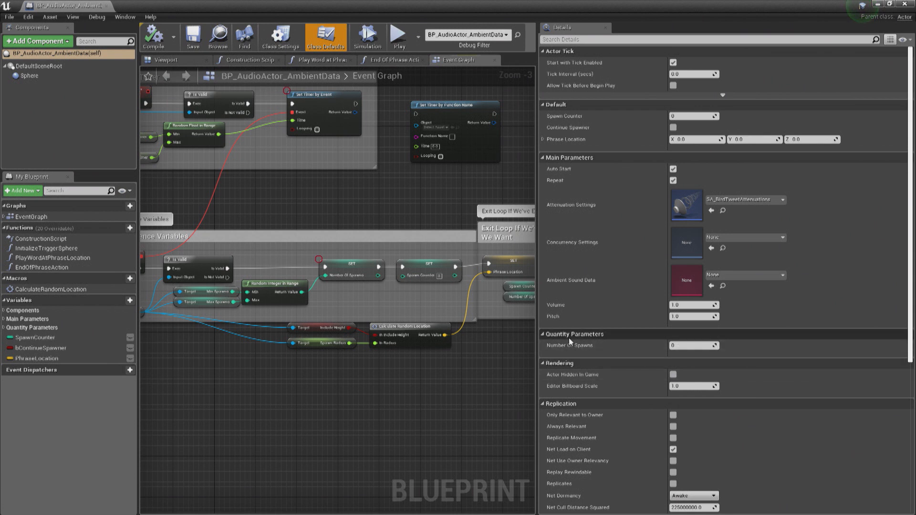
scroll("down", 3)
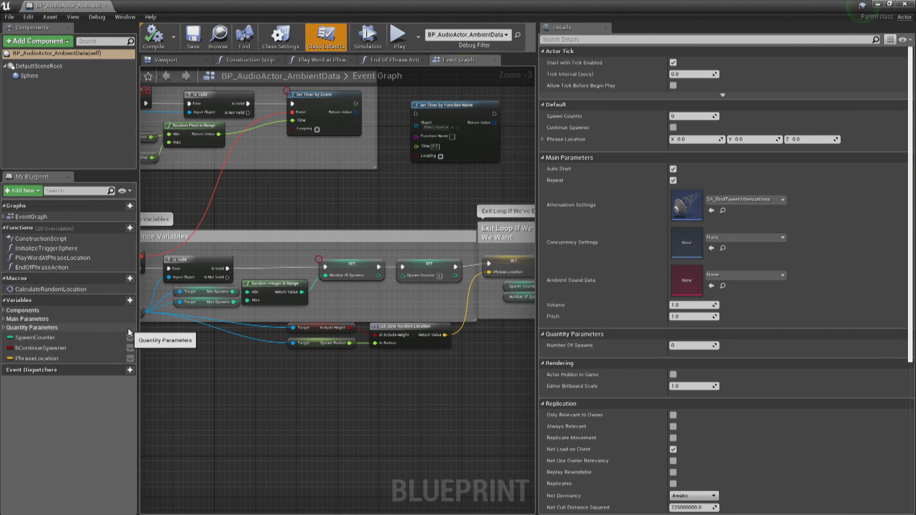
mouse_move(304, 372)
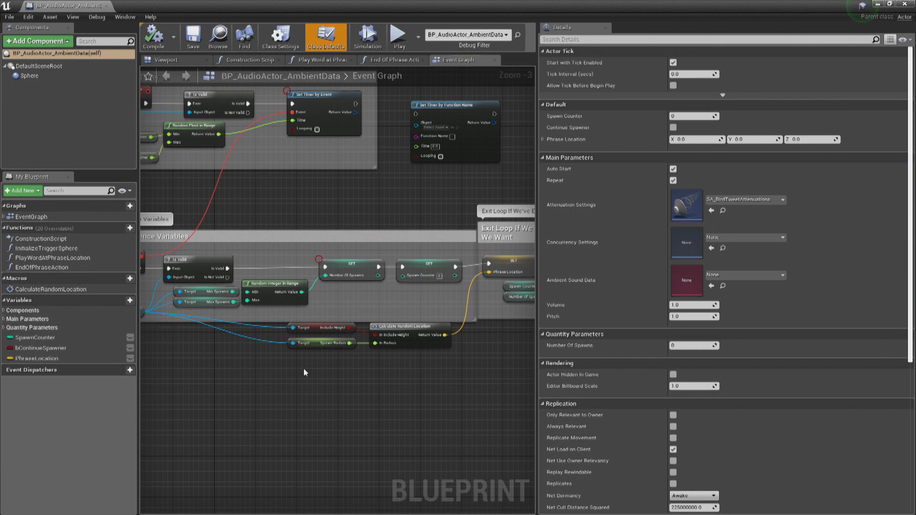
mouse_move(304, 361)
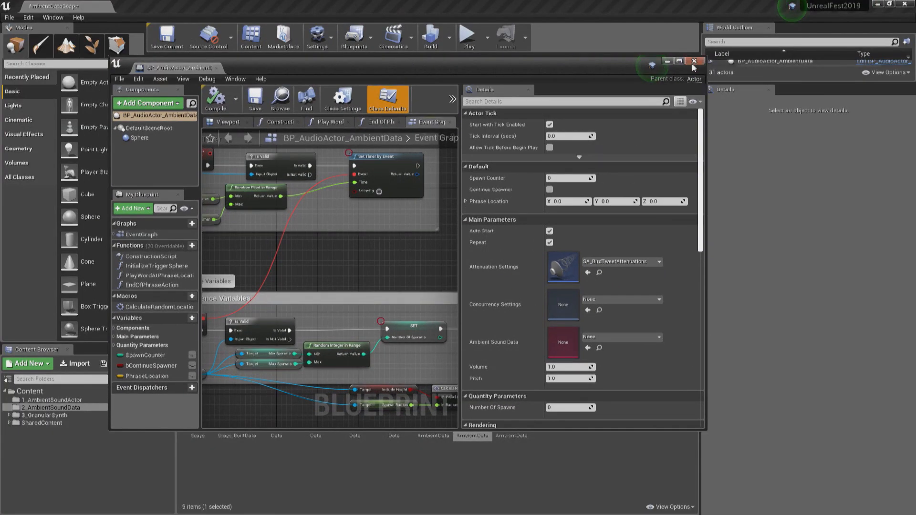
Close the spawner Blueprint and browse new Blueprint parent classes, searching 'DATA ASSET'
left_click(693, 61)
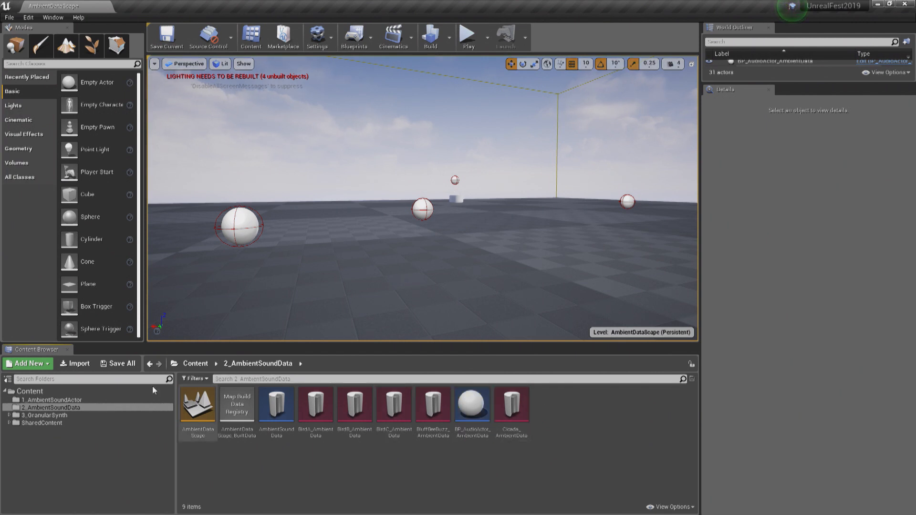
left_click(27, 364)
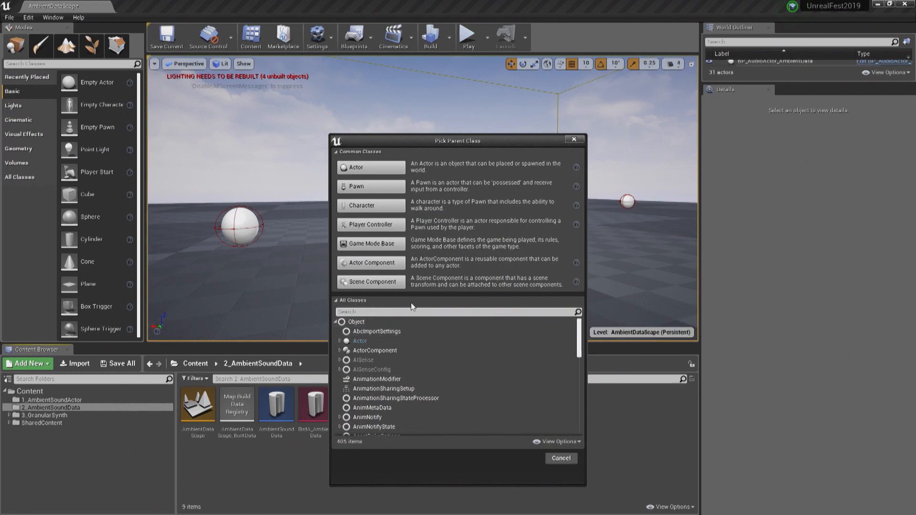
left_click(336, 301)
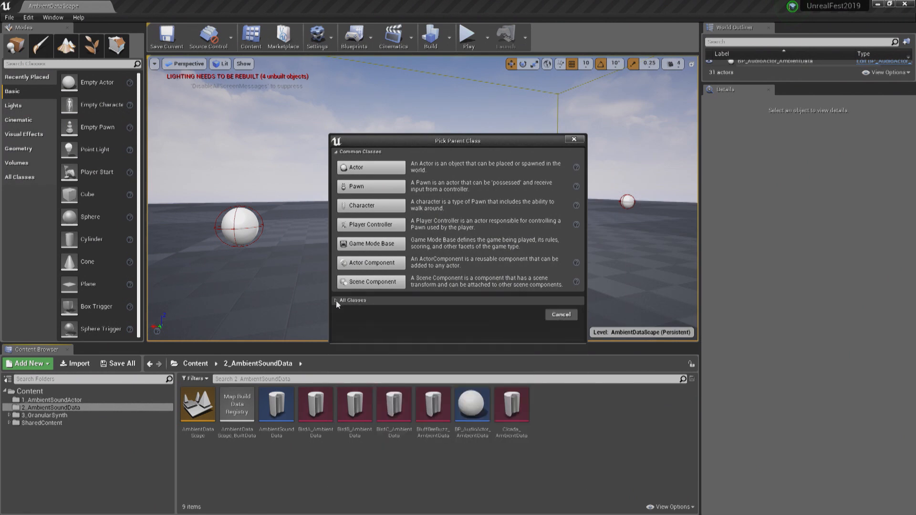
left_click(338, 300)
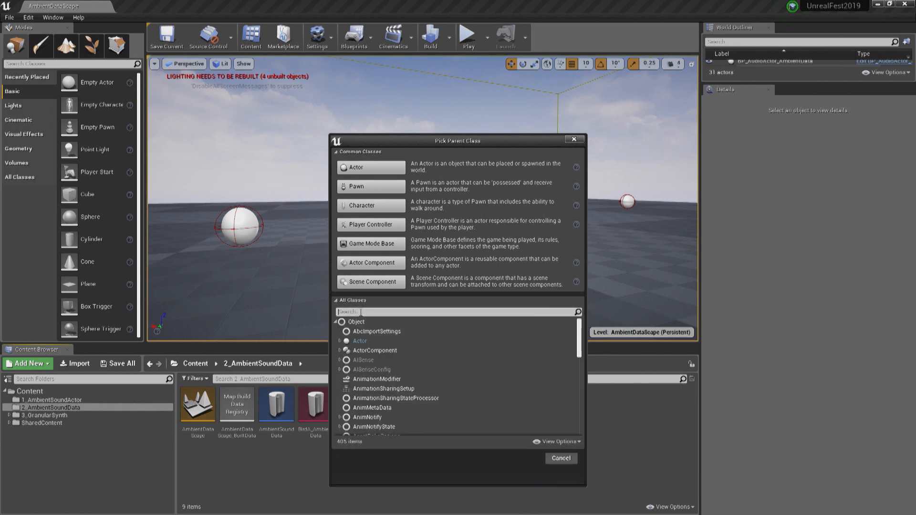
type("bp")
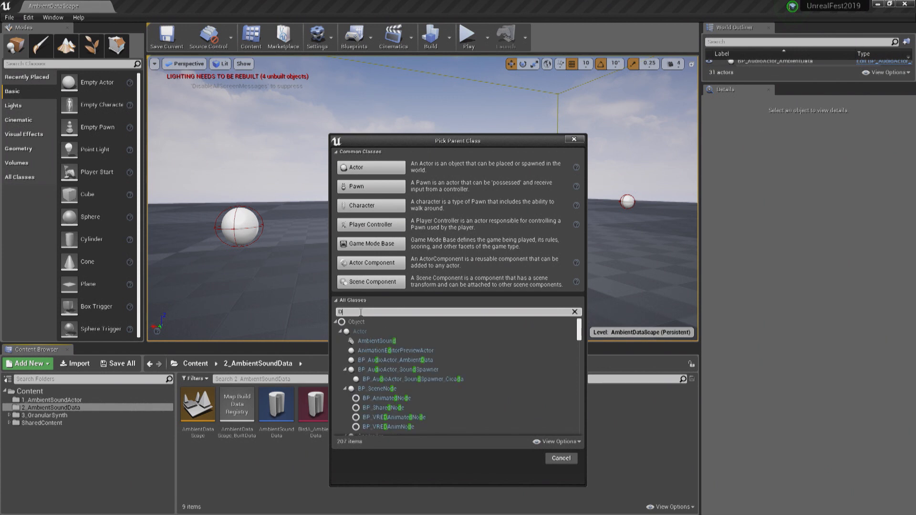
type("DATA ASSET")
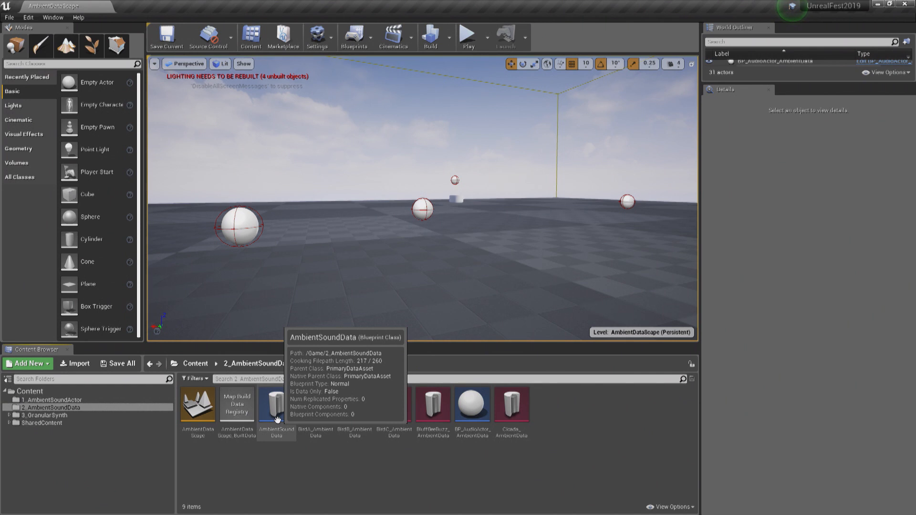
double_click(275, 404)
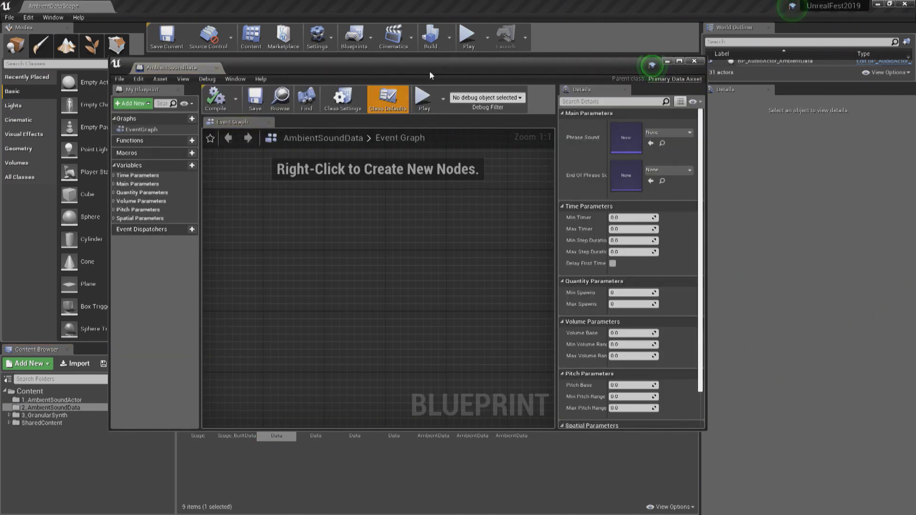
left_click(679, 61)
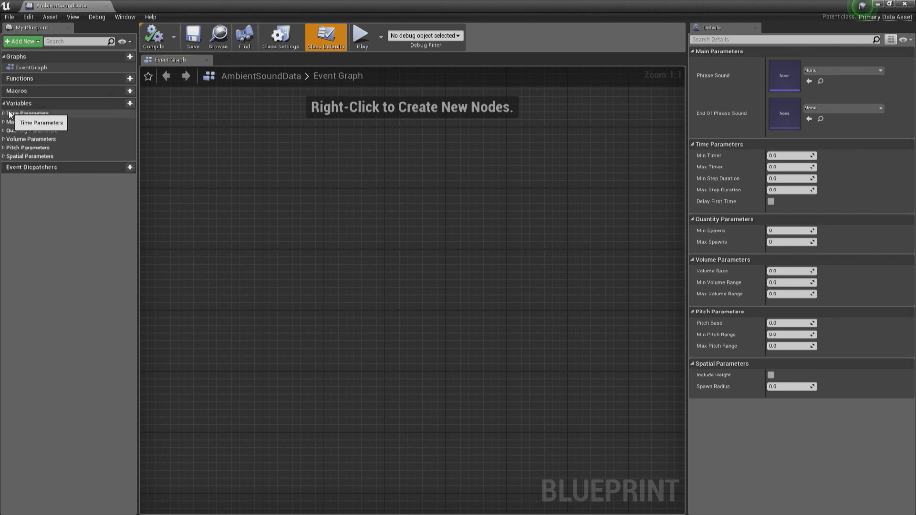
left_click(28, 114)
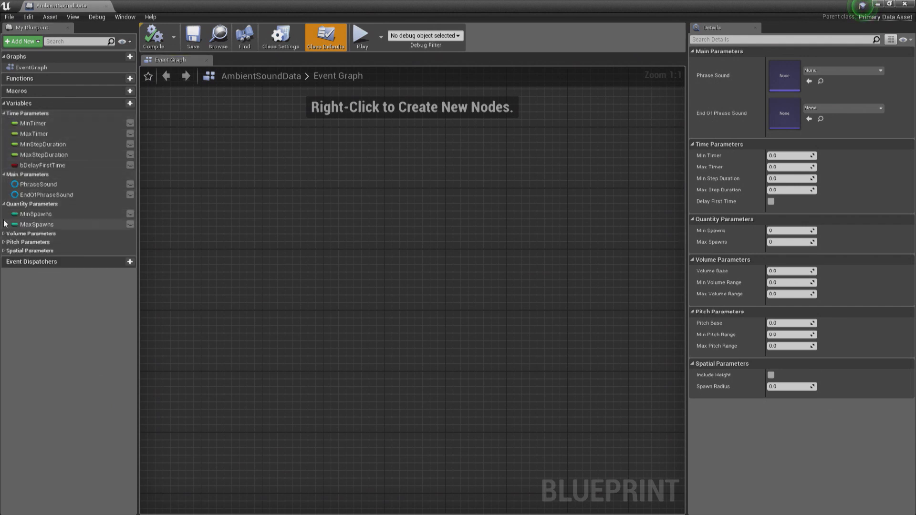
left_click(31, 233)
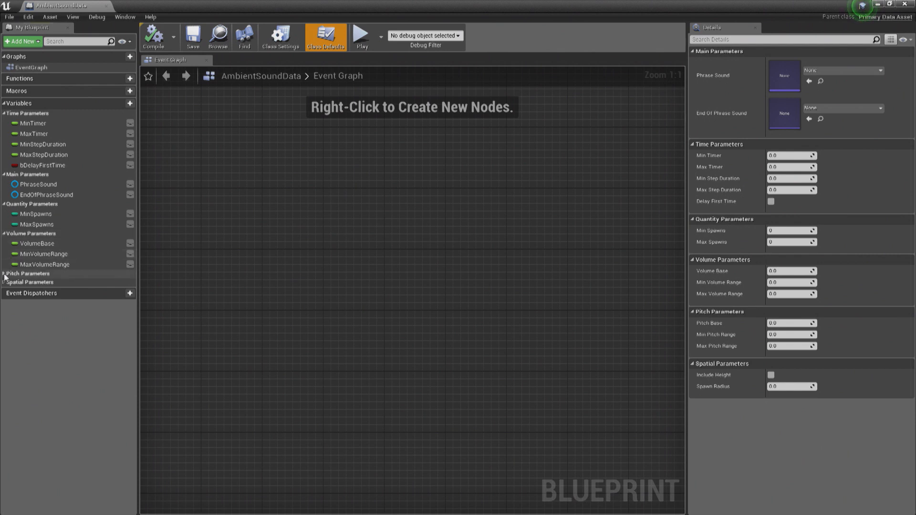
left_click(28, 273)
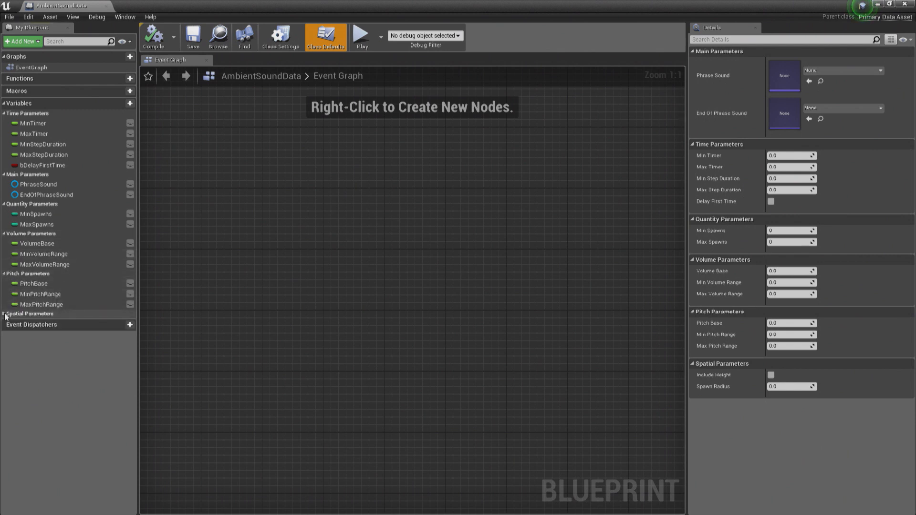
left_click(31, 314)
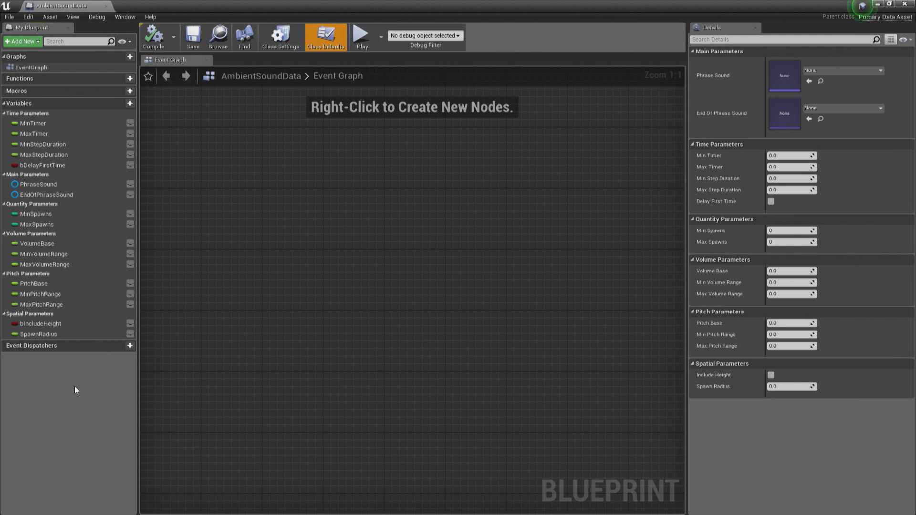
mouse_move(267, 294)
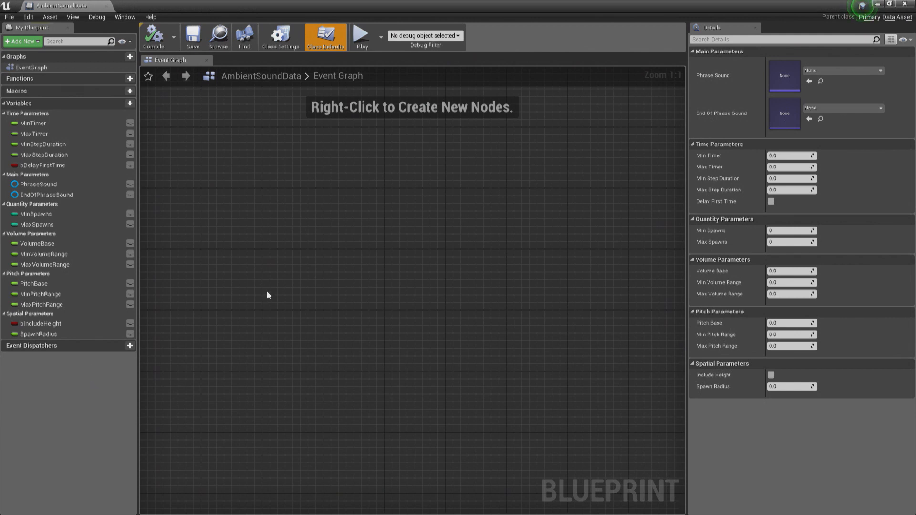
mouse_move(275, 309)
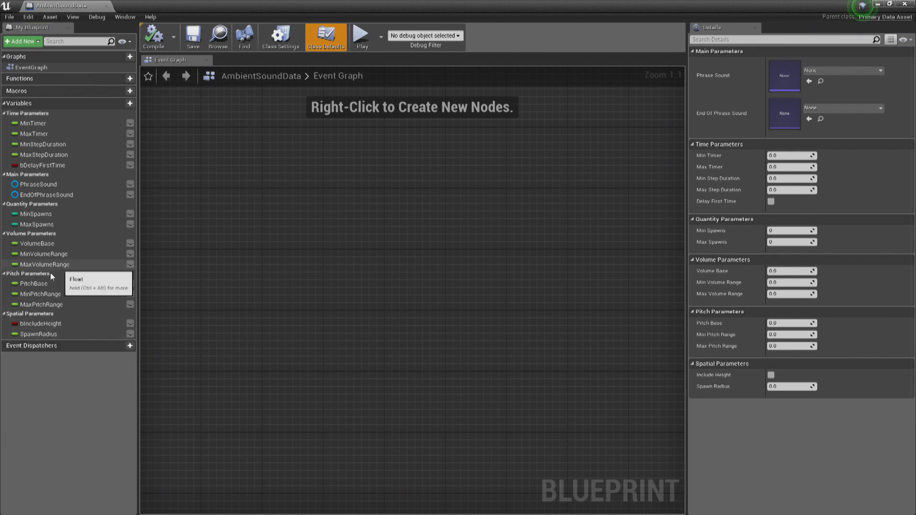
mouse_move(92, 143)
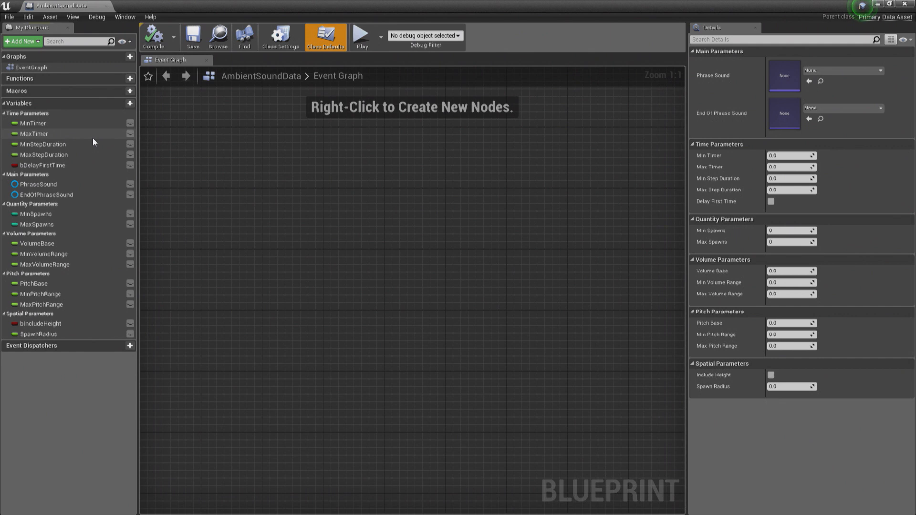
mouse_move(236, 118)
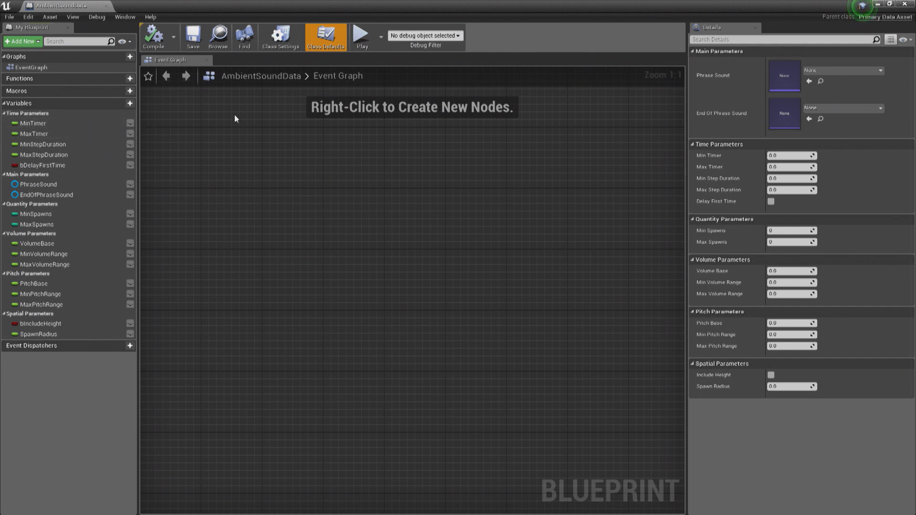
mouse_move(108, 7)
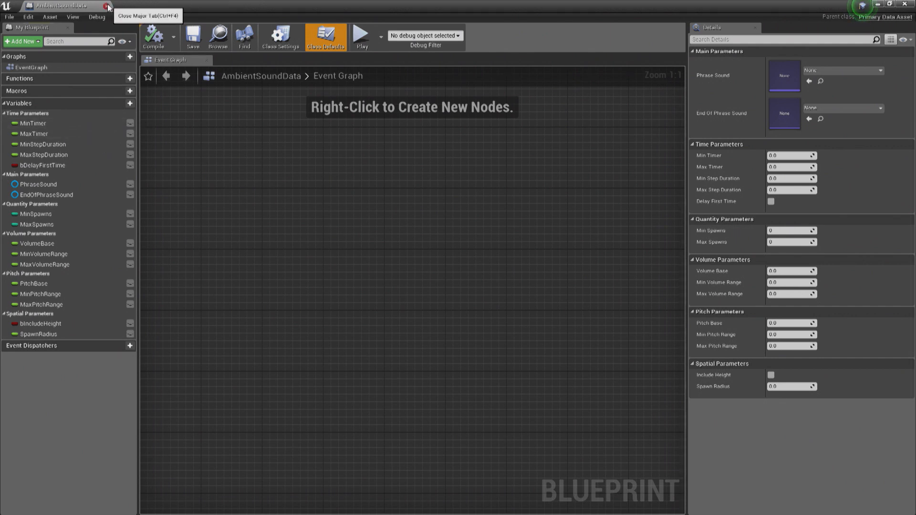
left_click(108, 7)
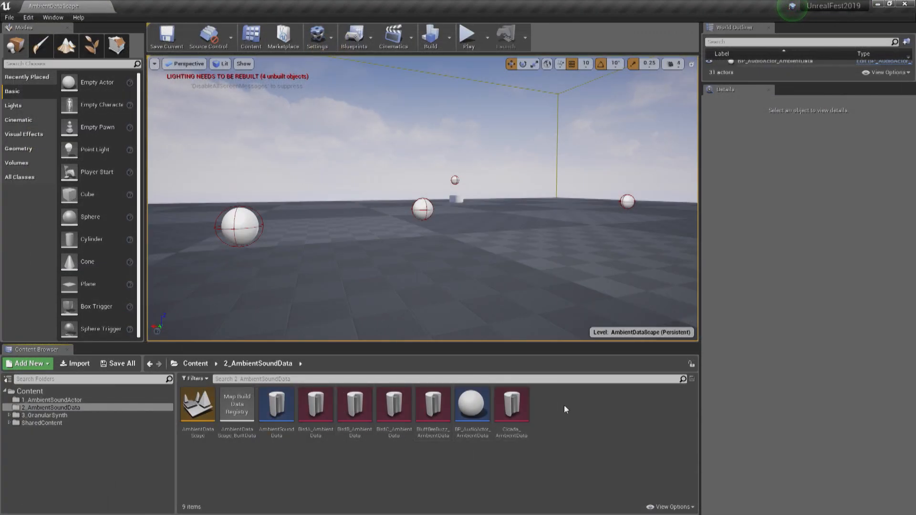
Create a new Miscellaneous Data Asset of class AmbientSoundData and bring it up for editing
left_click(27, 364)
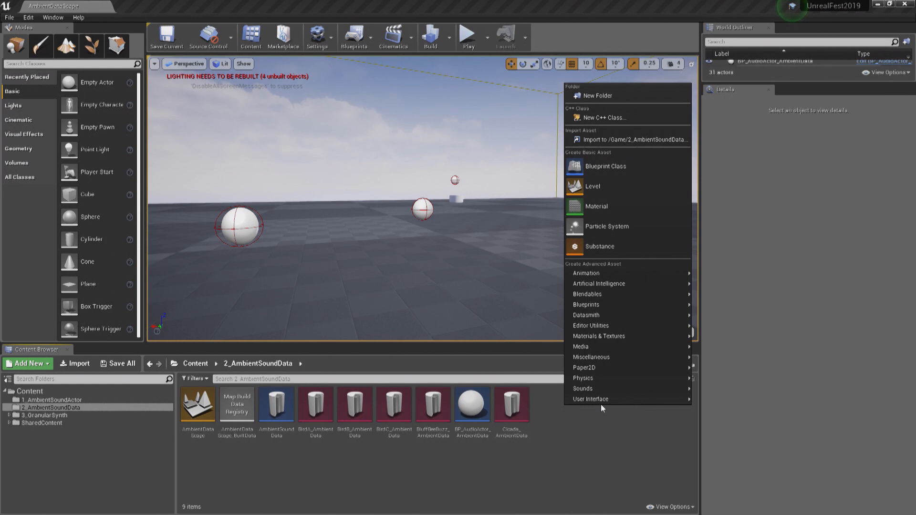
mouse_move(592, 357)
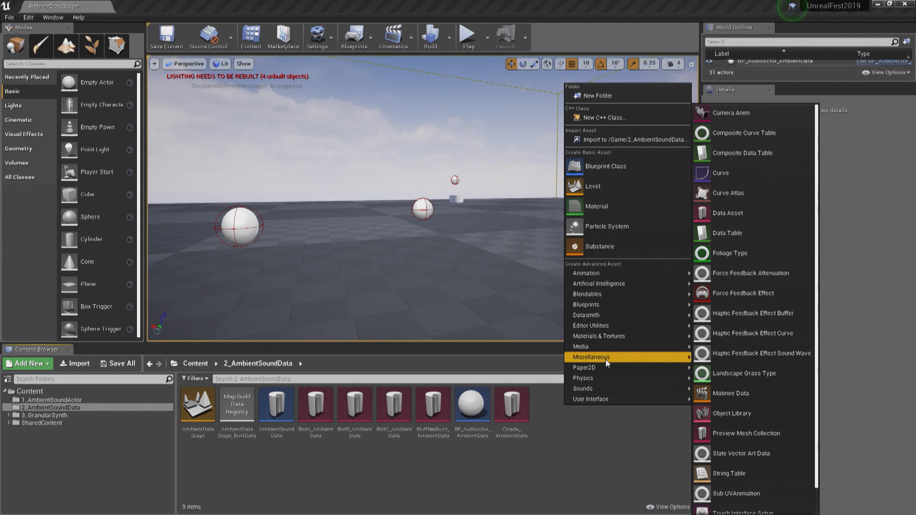
mouse_move(743, 225)
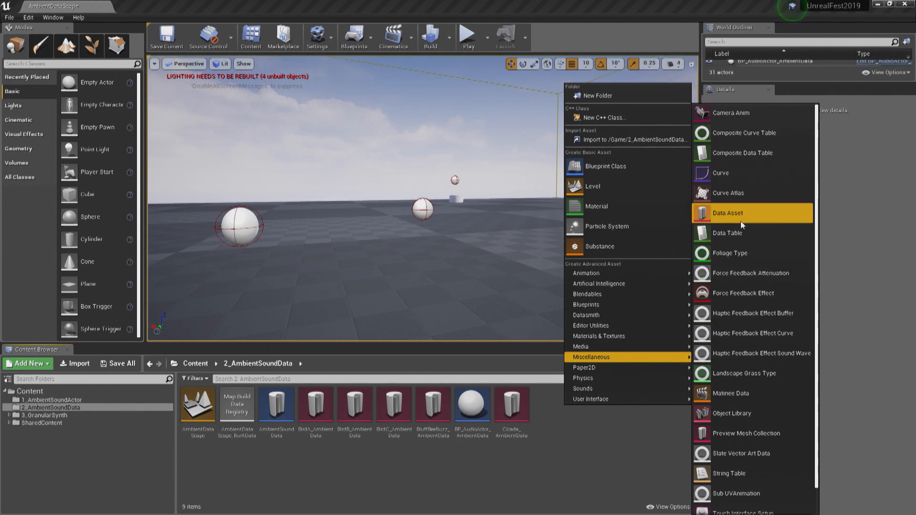
left_click(727, 213)
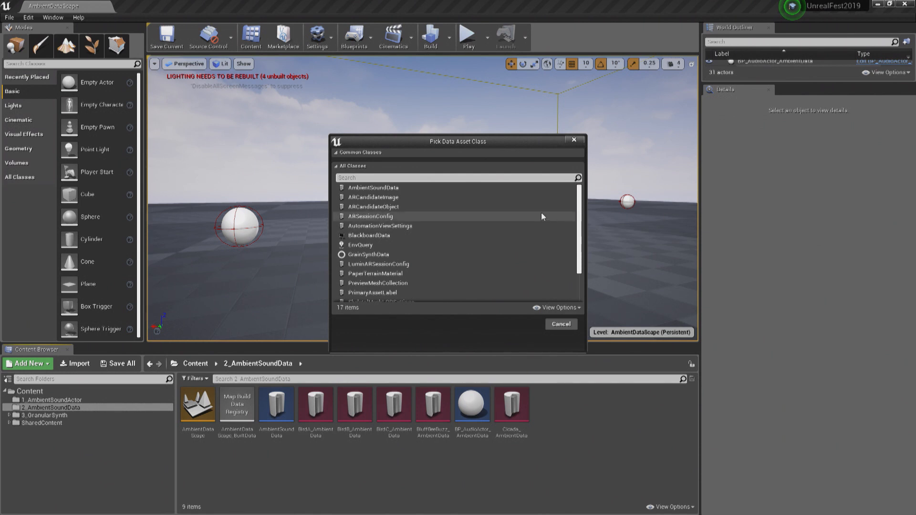
mouse_move(388, 192)
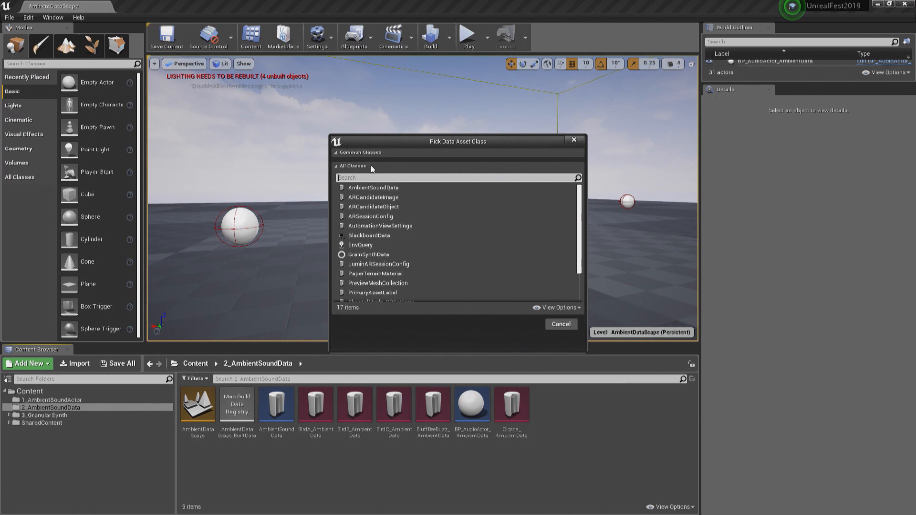
left_click(373, 188)
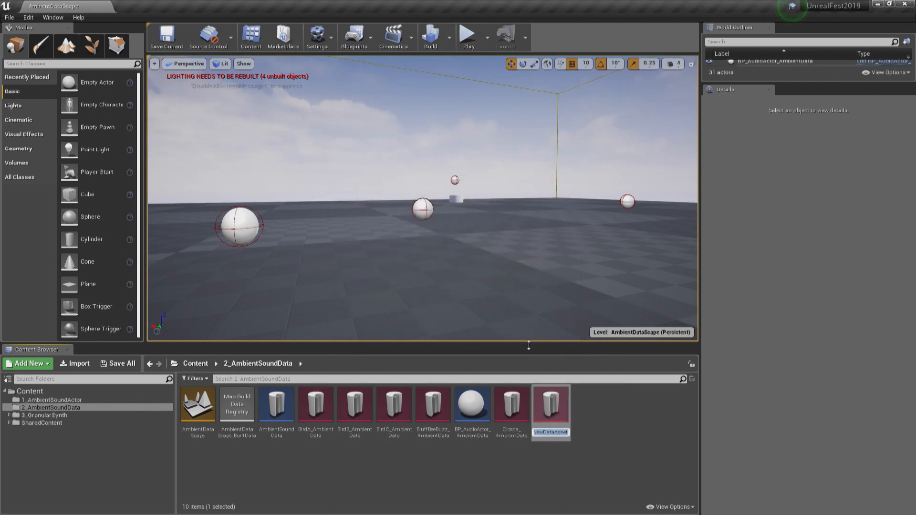
double_click(549, 405)
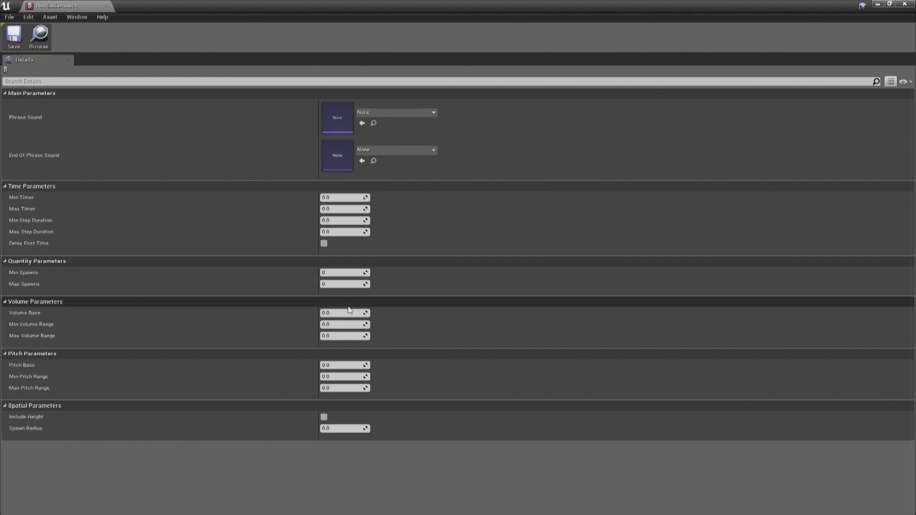
mouse_move(423, 377)
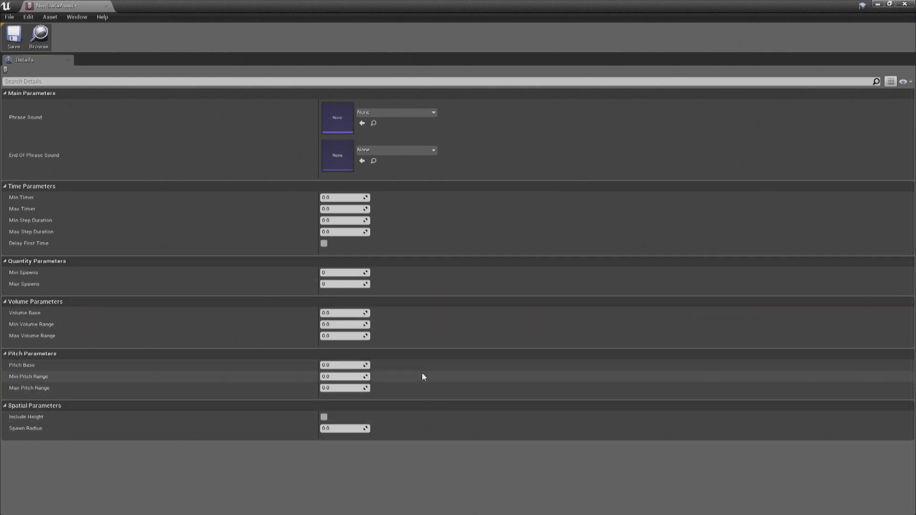
mouse_move(107, 7)
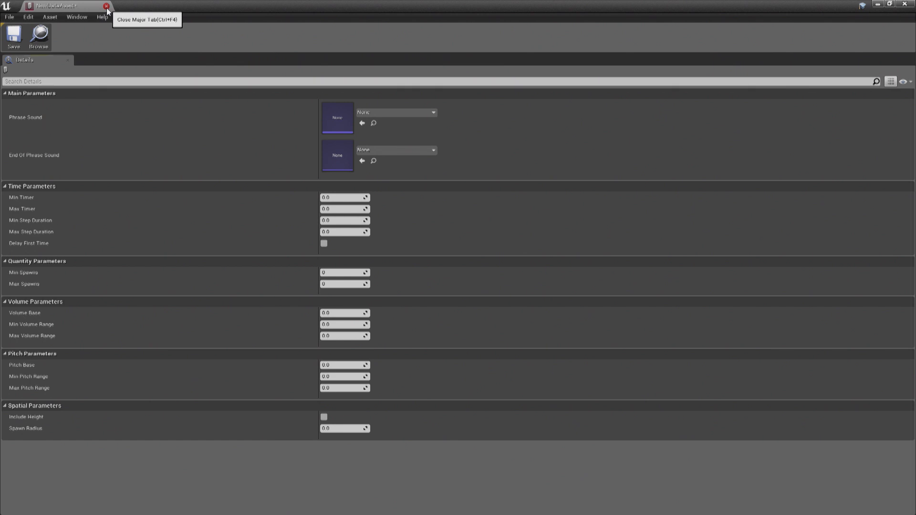
left_click(107, 6)
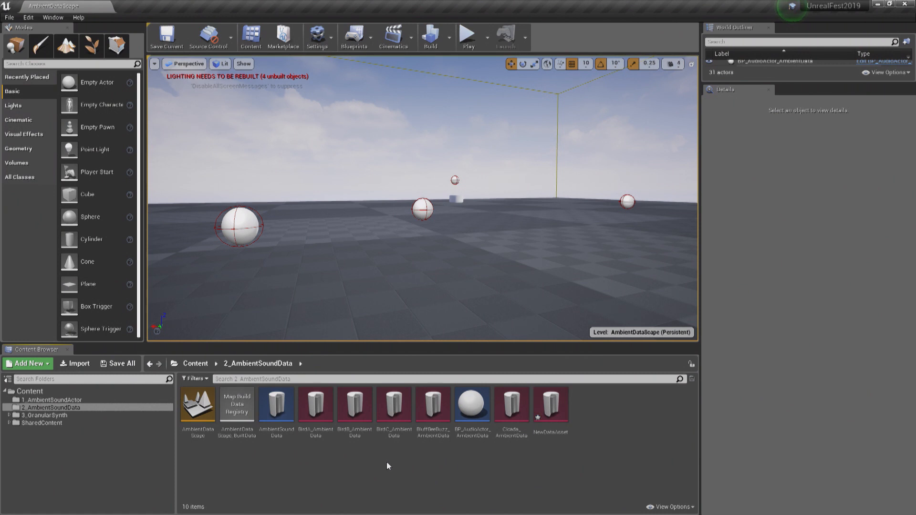
left_click(315, 405)
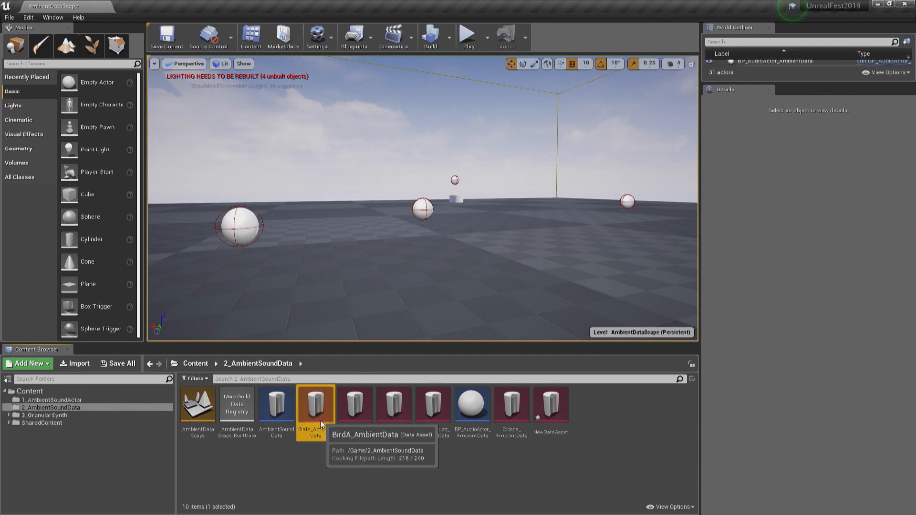
double_click(315, 404)
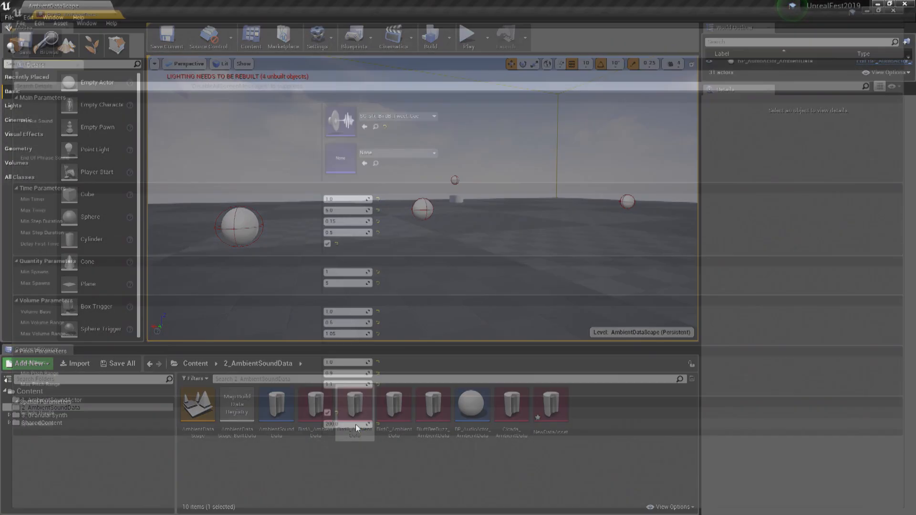
double_click(355, 404)
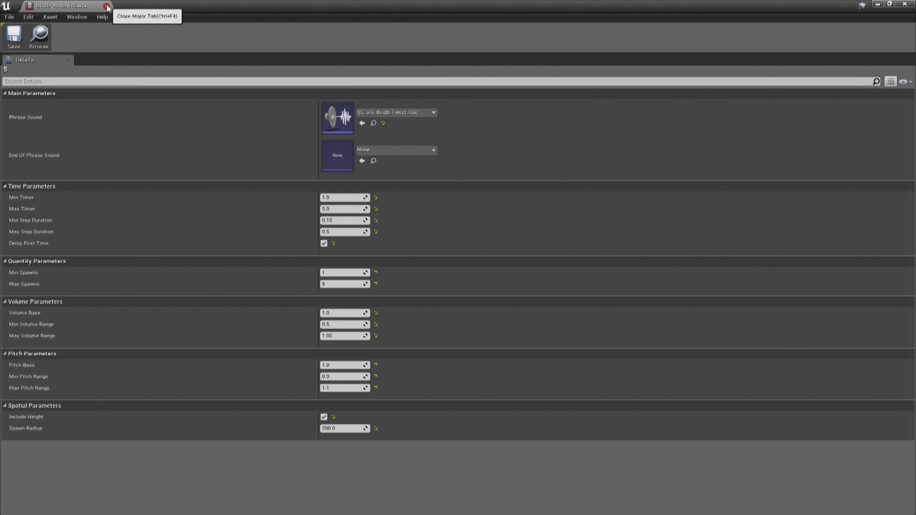
left_click(107, 7)
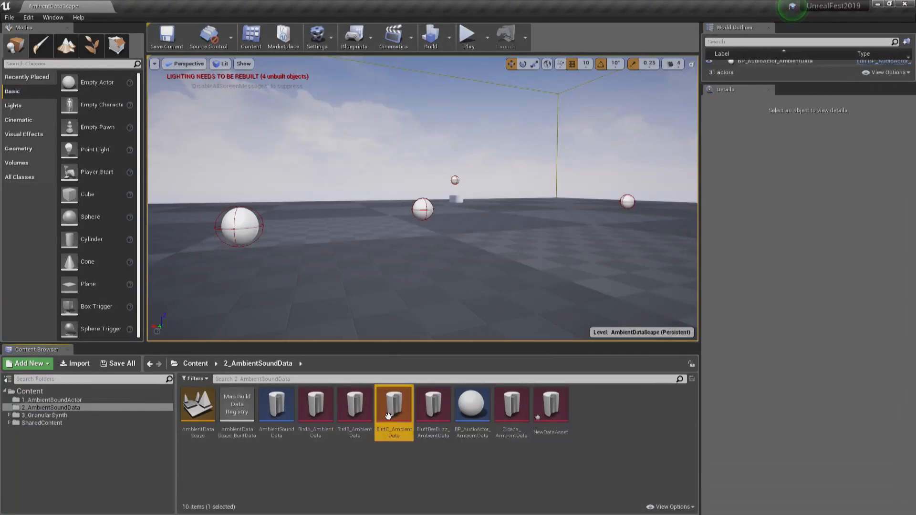
double_click(393, 405)
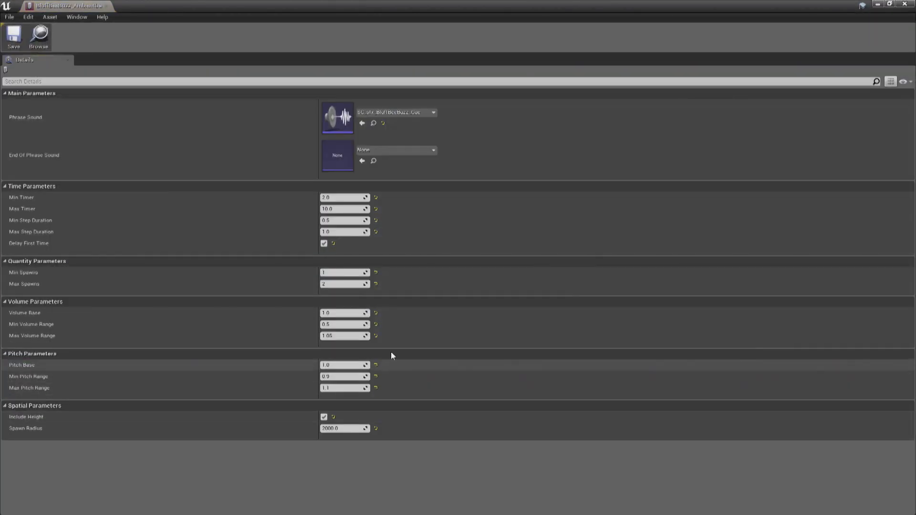
mouse_move(107, 9)
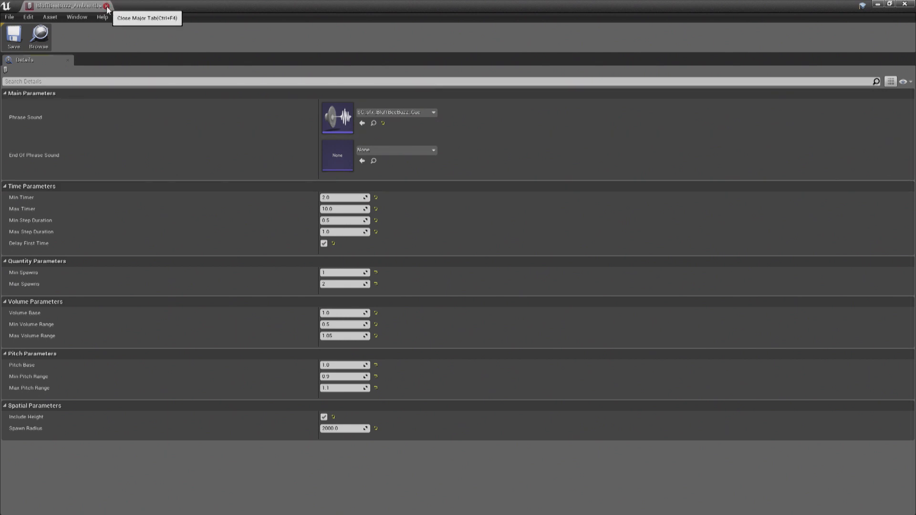
left_click(107, 9)
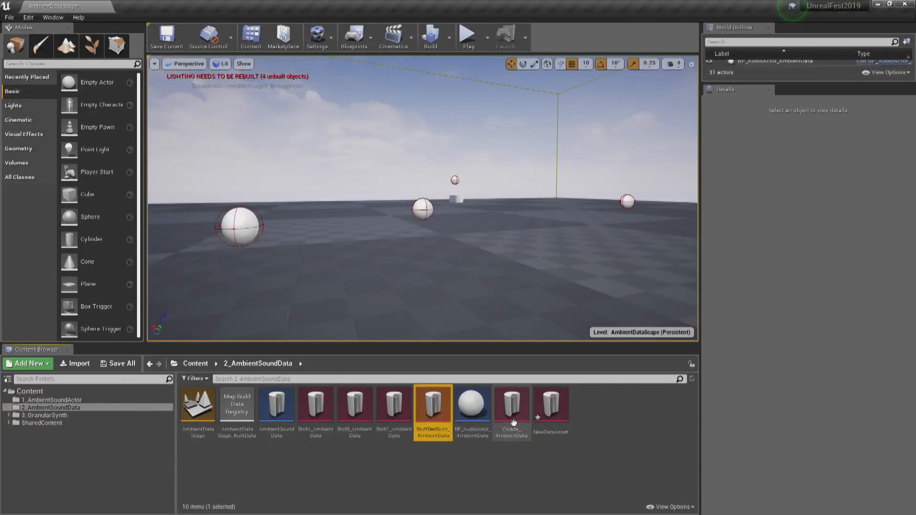
double_click(511, 402)
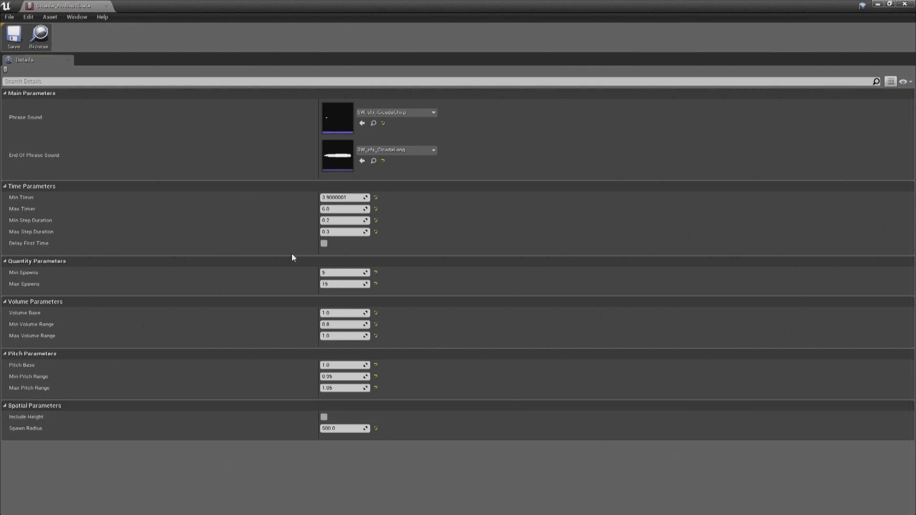
mouse_move(361, 162)
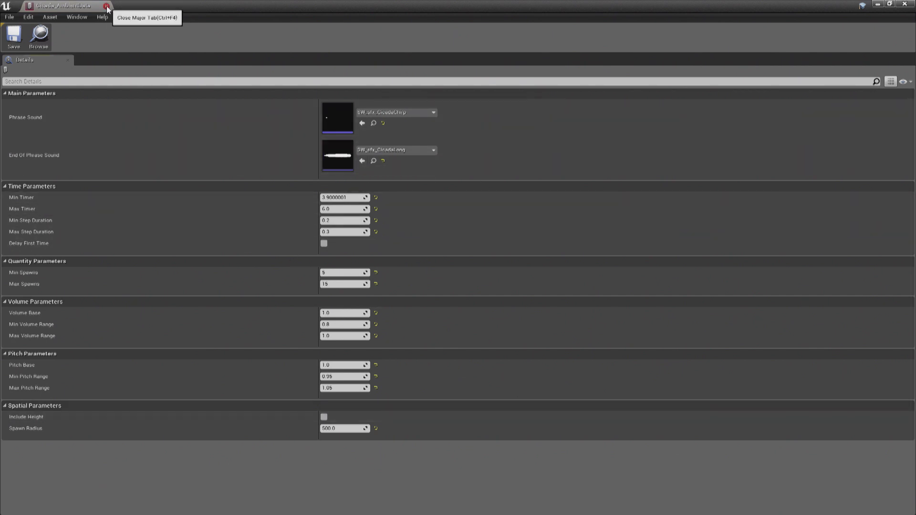
left_click(107, 5)
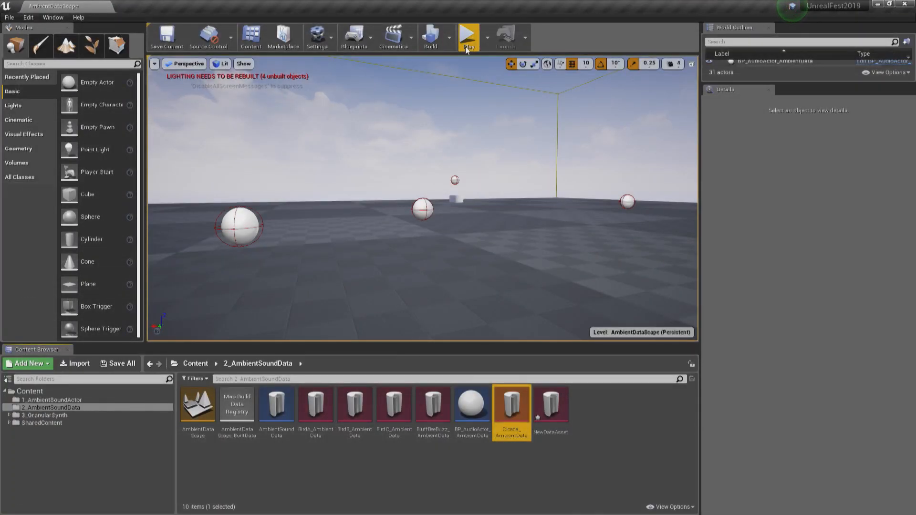
left_click(468, 35)
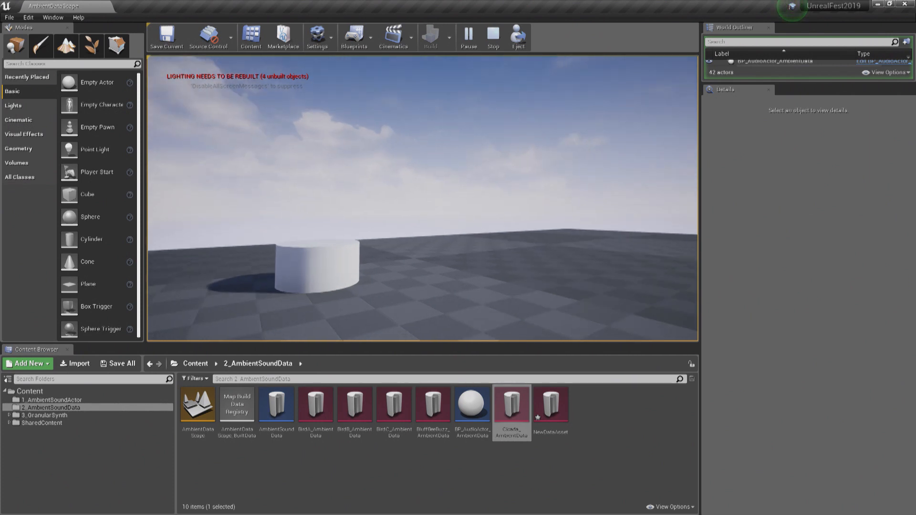
left_click(492, 36)
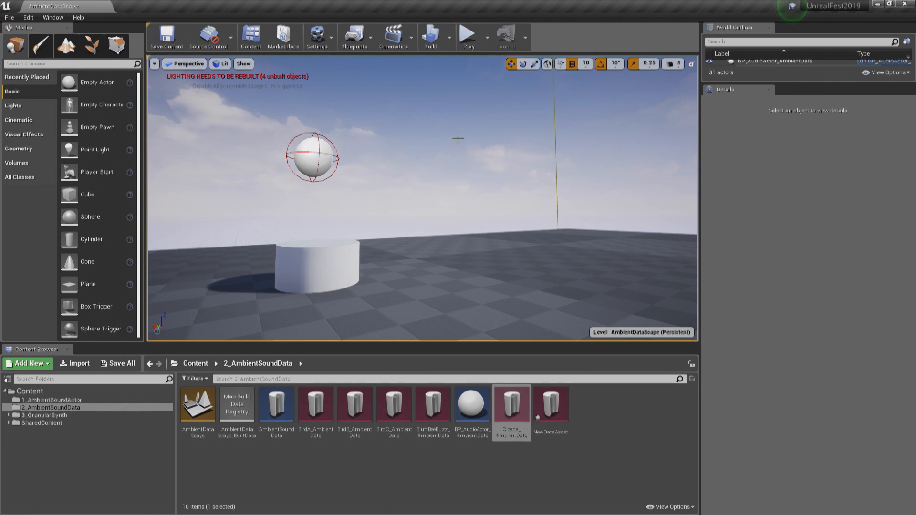
mouse_move(194, 363)
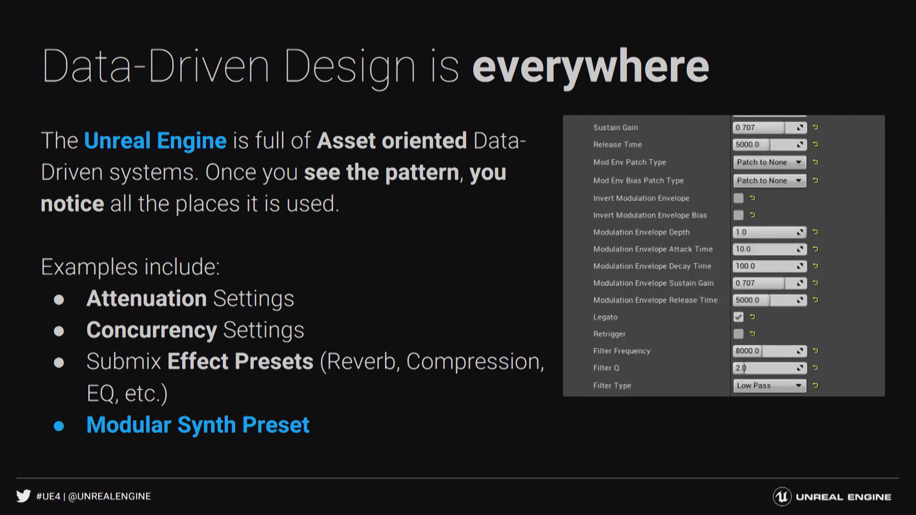
scroll("down", 3)
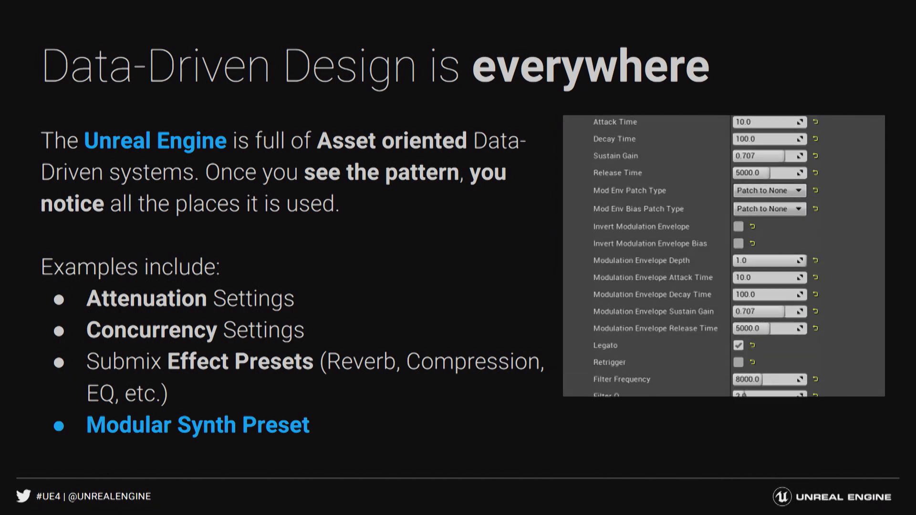
scroll("down", 3)
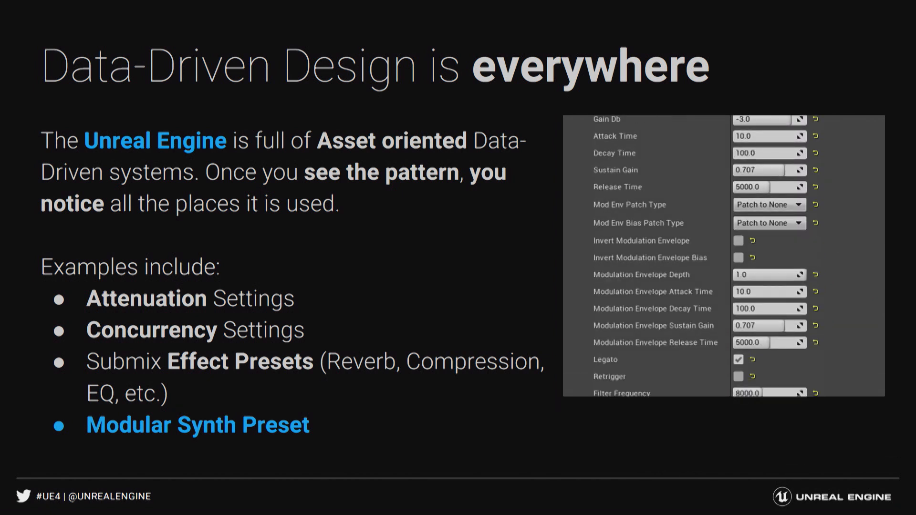
scroll("down", 3)
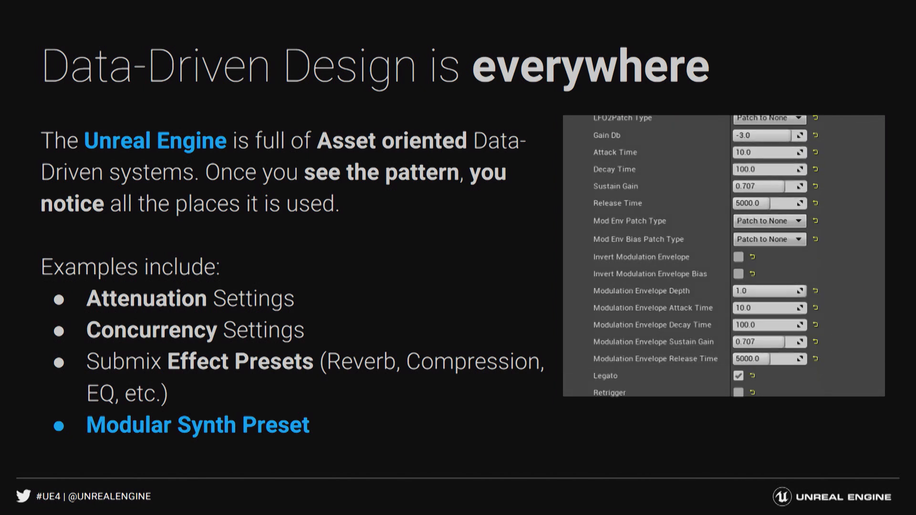
scroll("down", 3)
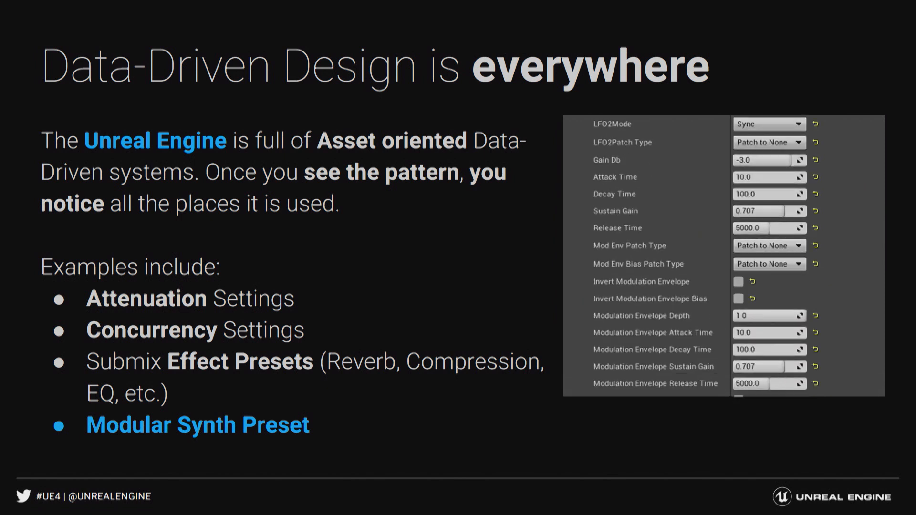
scroll("down", 3)
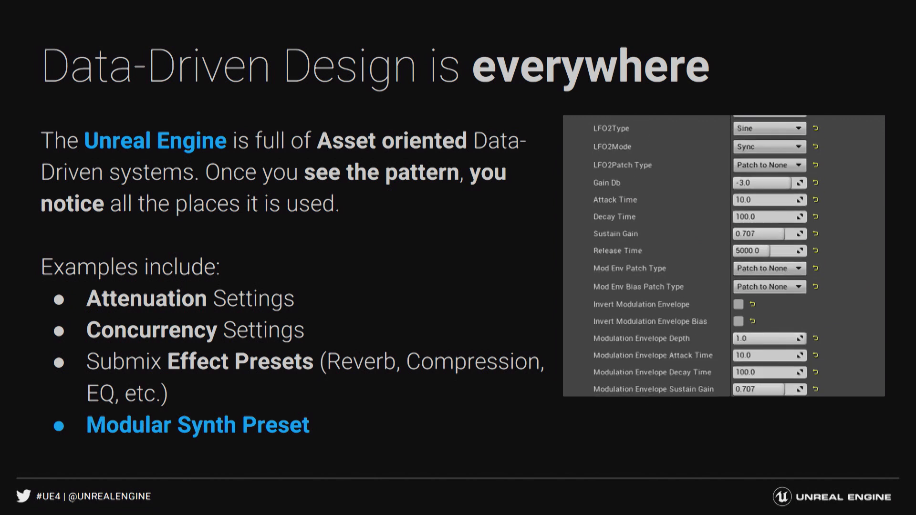
scroll("down", 3)
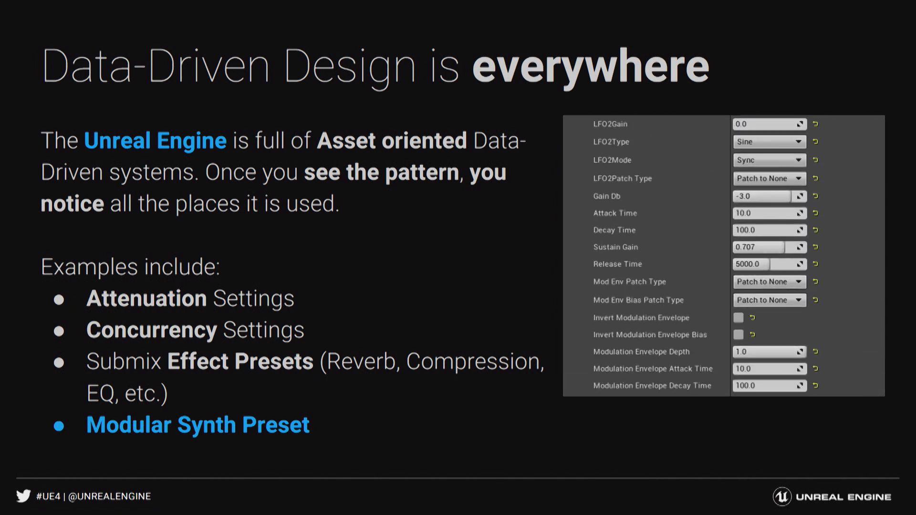
scroll("down", 3)
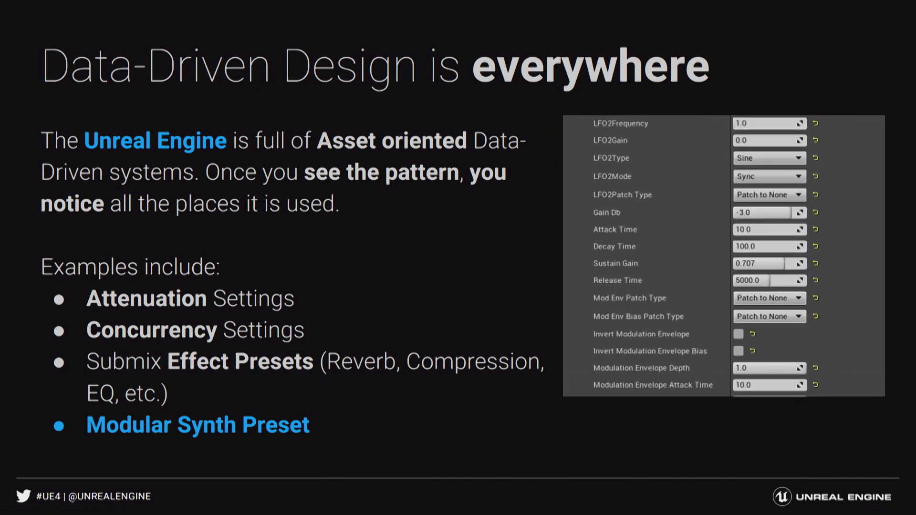
scroll("down", 3)
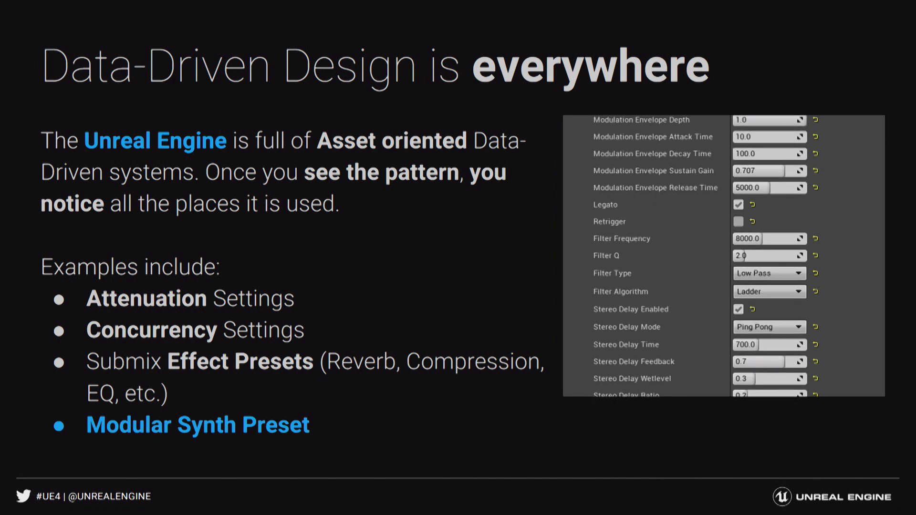